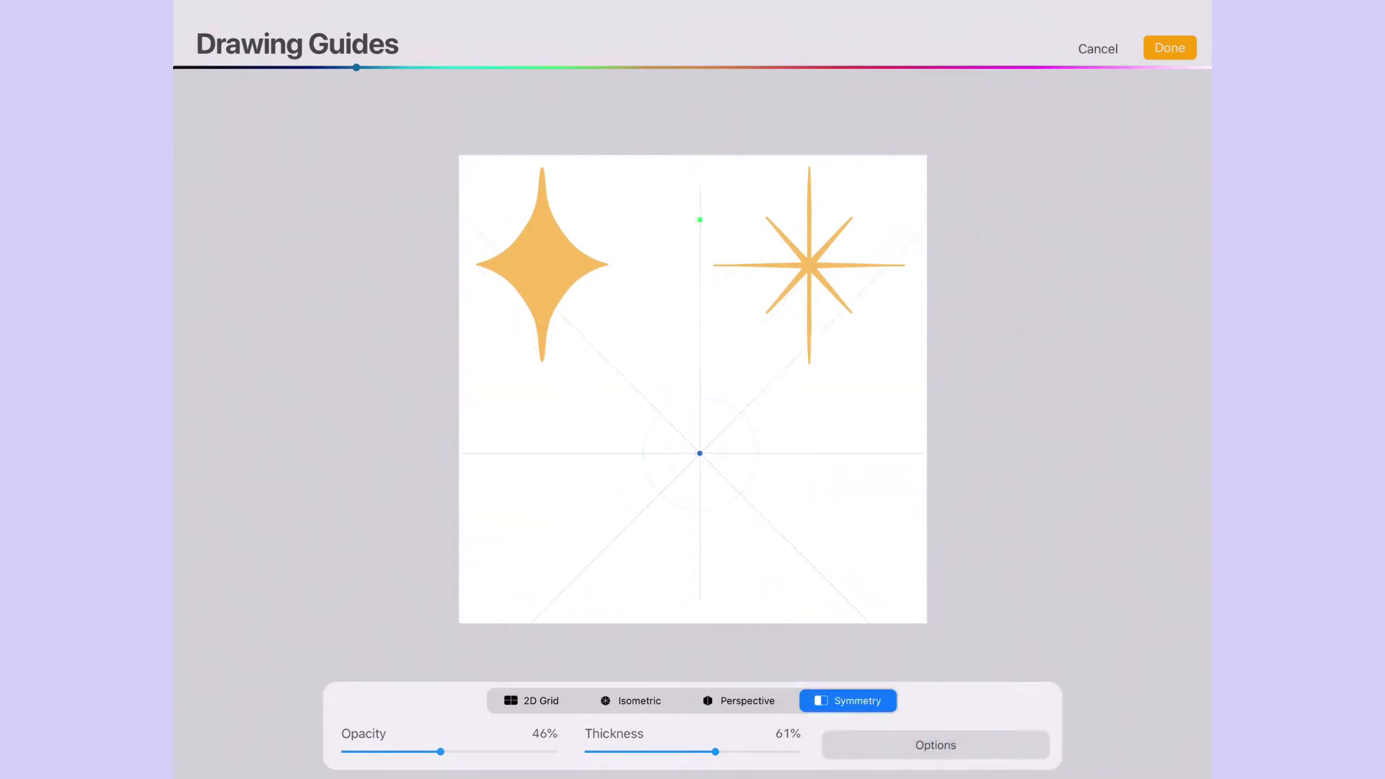
- Confirm the radial symmetry drawing guide and return to the canvas
{"action": "left_click", "coordinate": [1171, 47]}
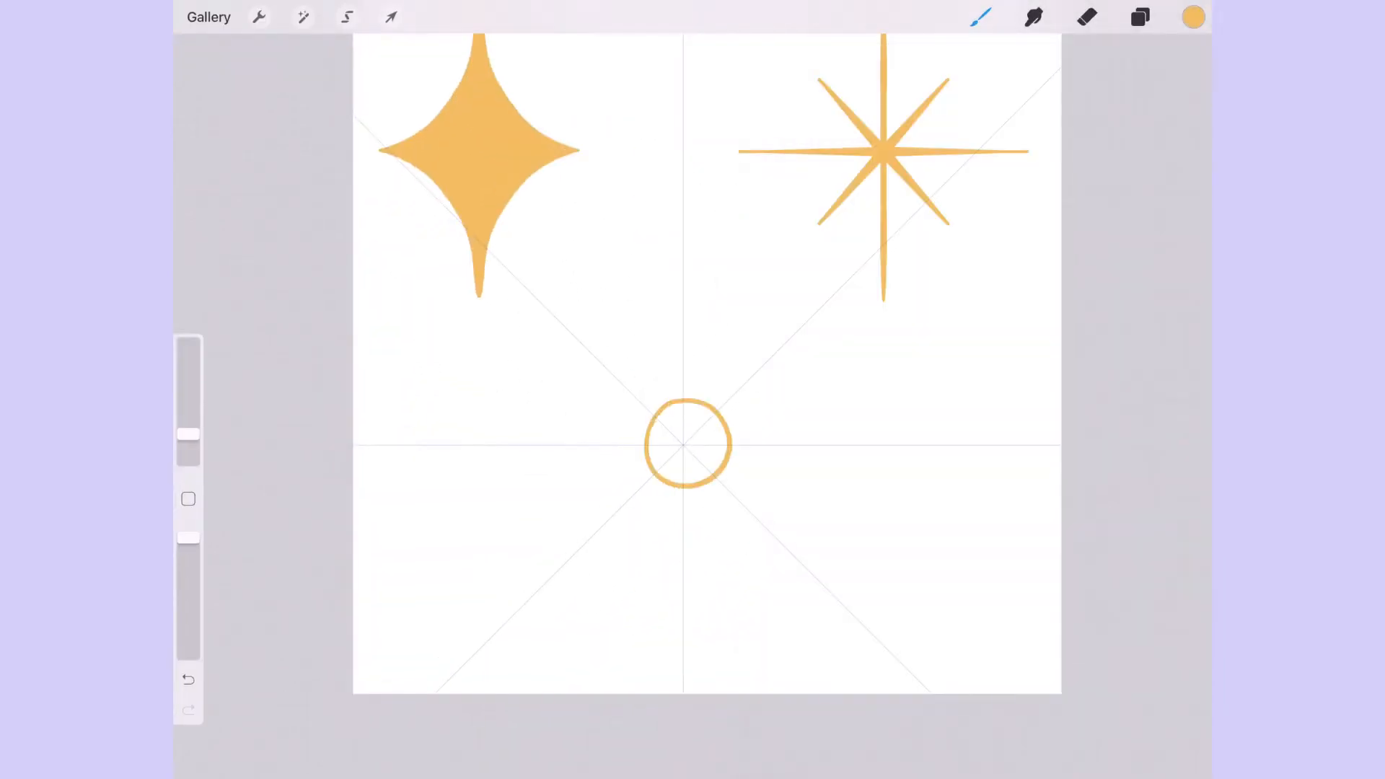
- Paint small sparkles around the squid, choose white, and pick the Shapes Star brush
{"action": "left_click_drag", "start_coordinate": [688, 445], "coordinate": [760, 481]}
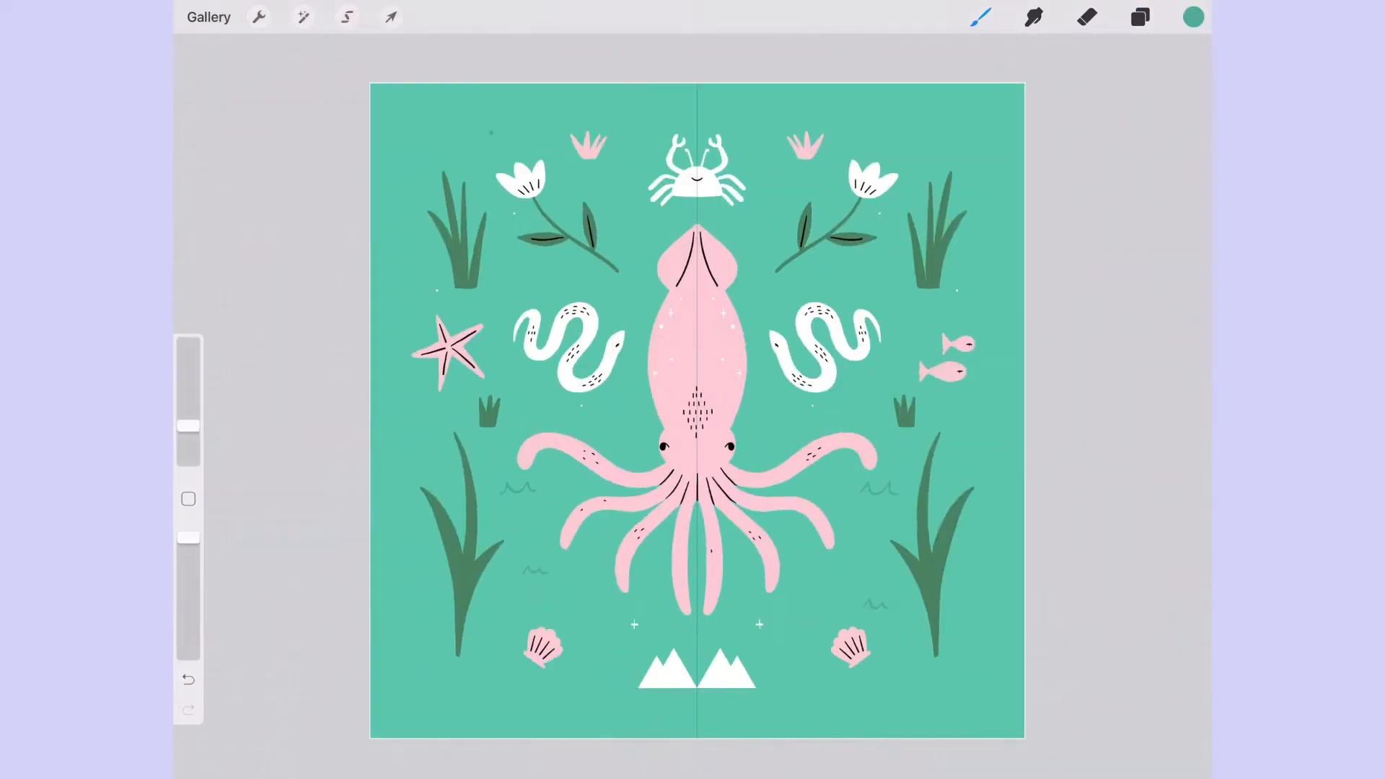
{"action": "left_click", "coordinate": [1192, 16]}
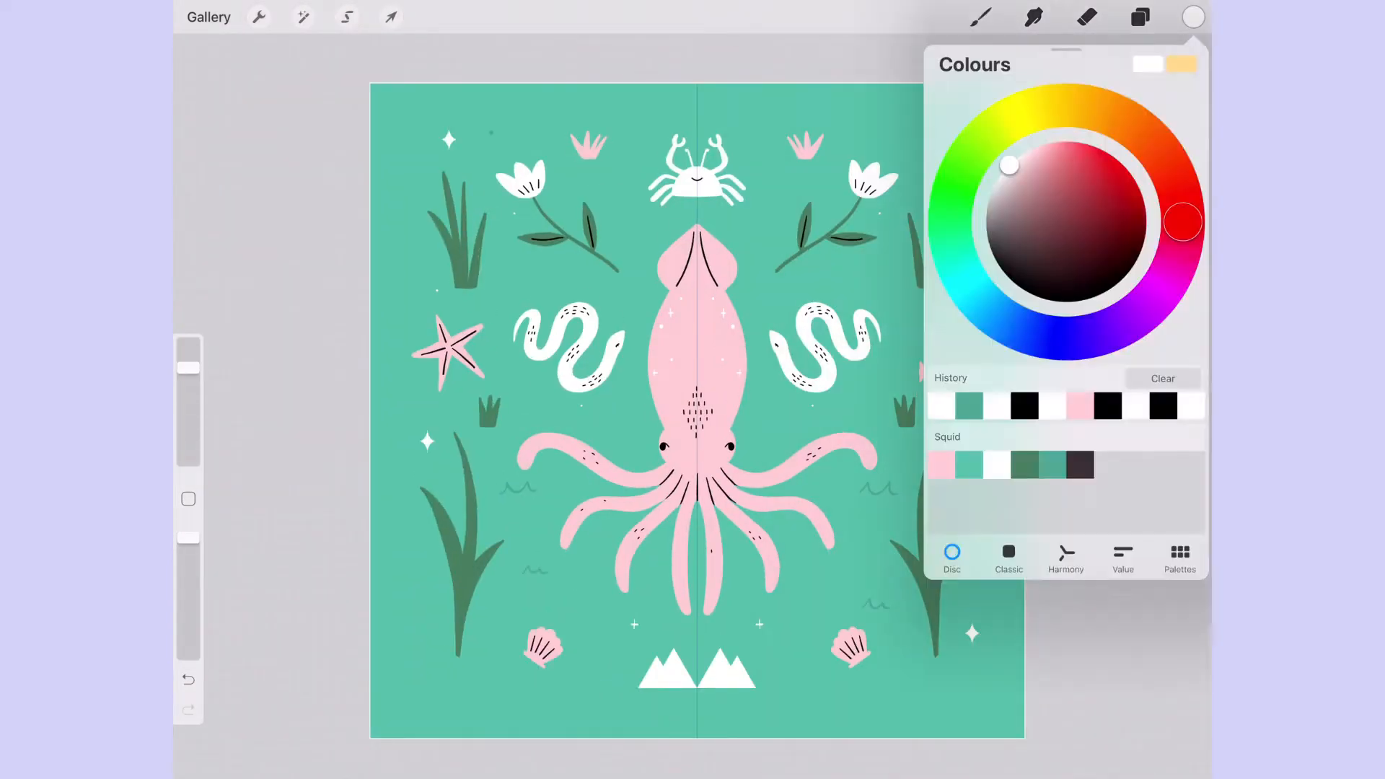
{"action": "left_click", "coordinate": [978, 19]}
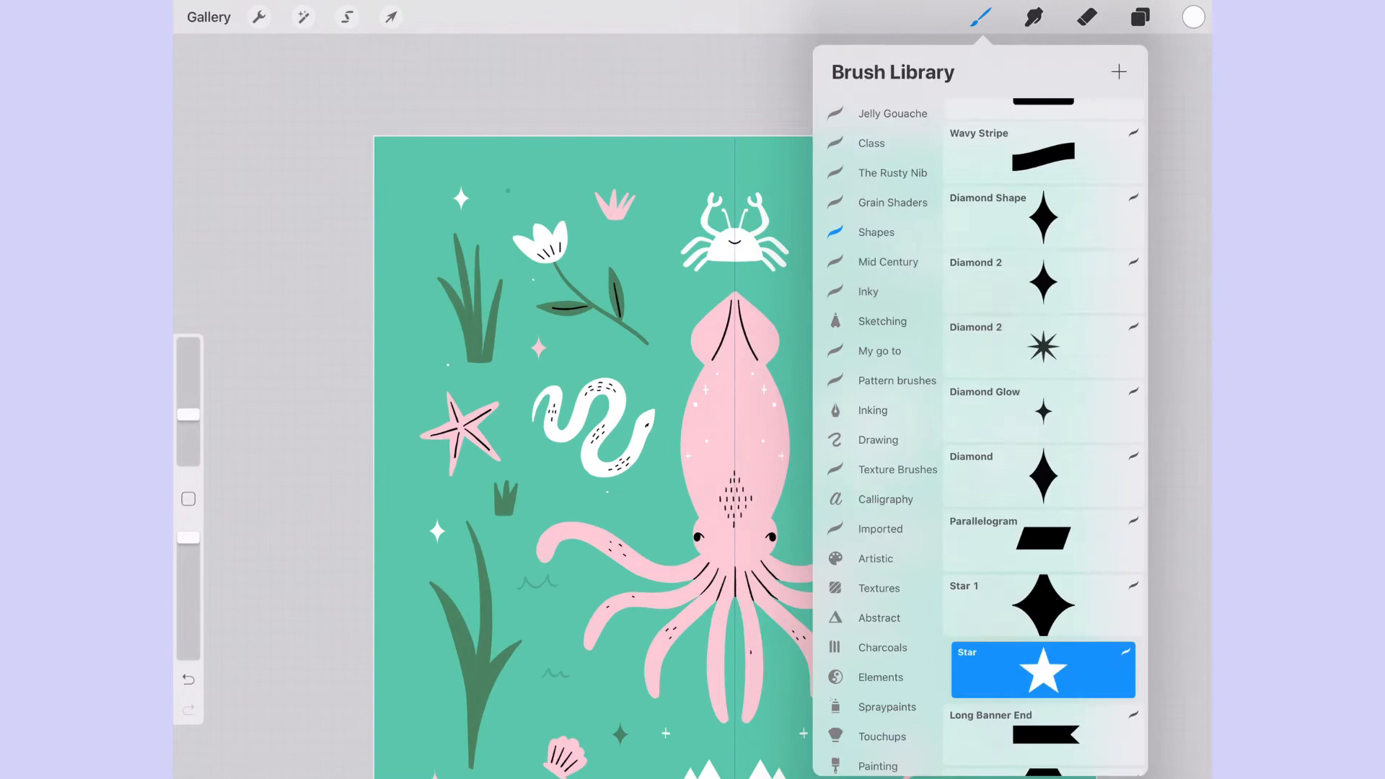